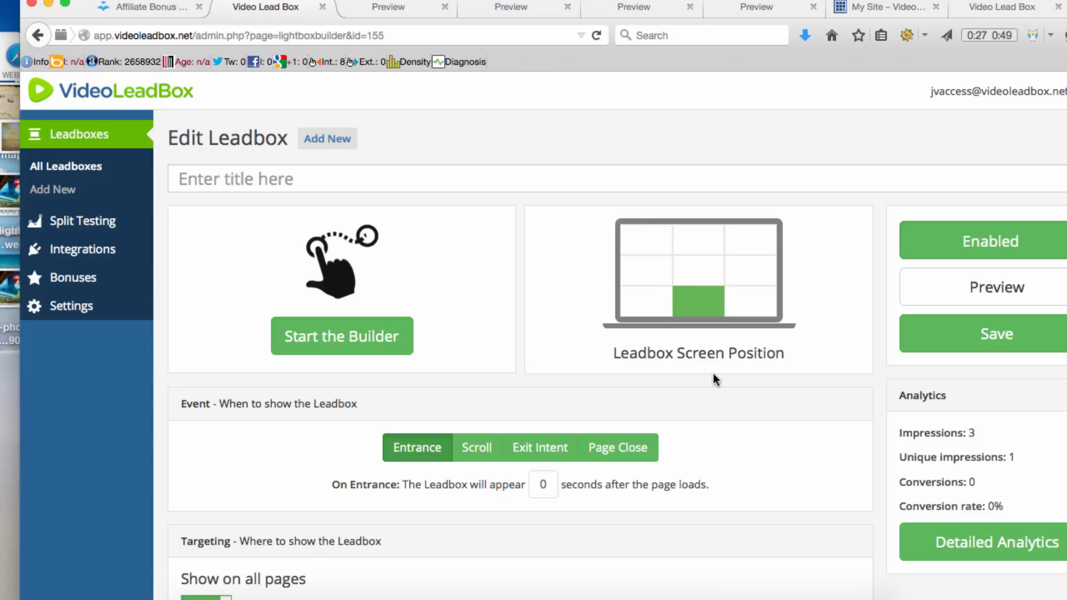
{"action": "mouse_move", "coordinate": [706, 391]}
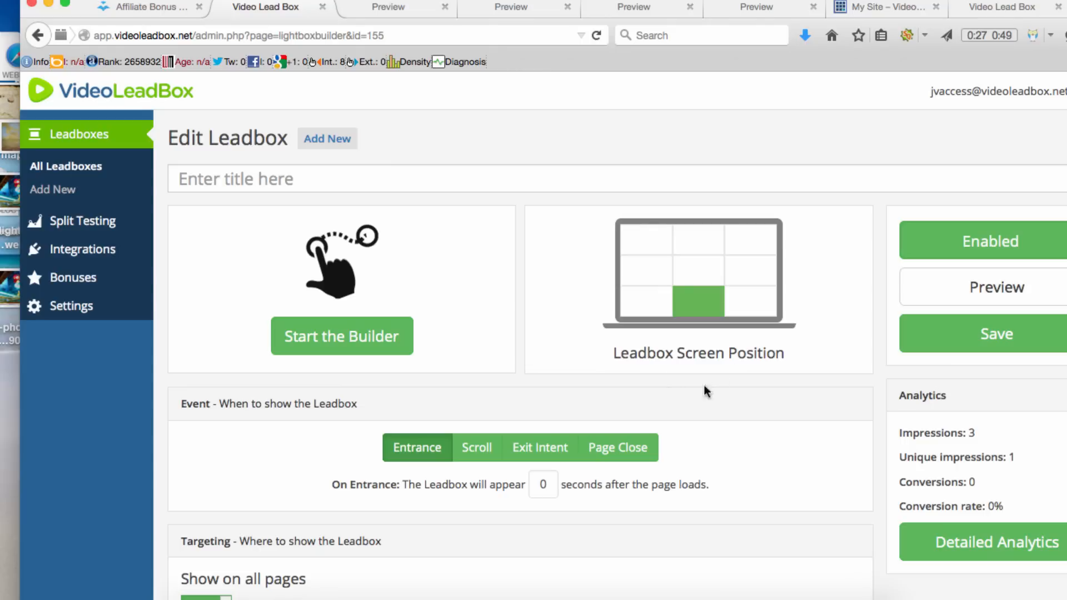
{"action": "mouse_move", "coordinate": [730, 394]}
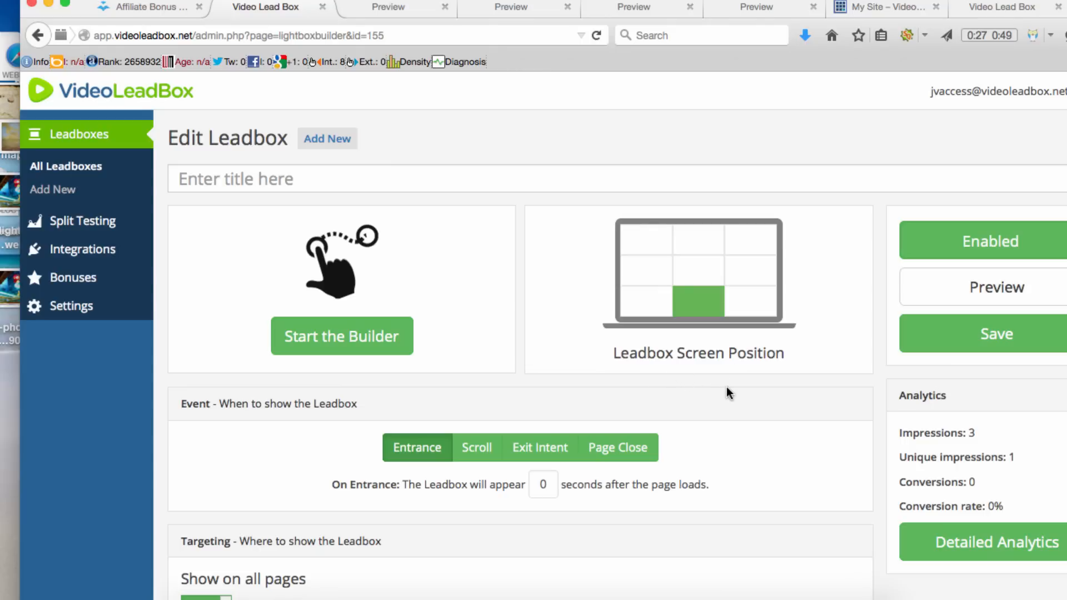
Step: Preview the bakery leadbox on the sample web page
{"action": "left_click", "coordinate": [995, 286]}
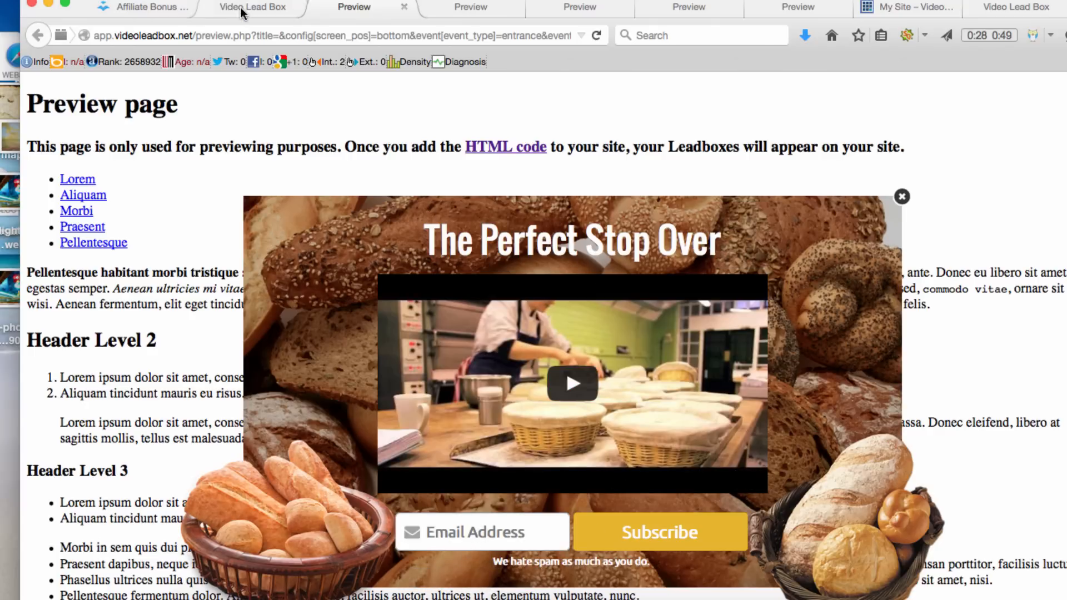
Step: Return to the leadbox editor and review the Event, Targeting and Scheduling settings (on entrance, 0 s, all pages)
{"action": "left_click", "coordinate": [252, 7]}
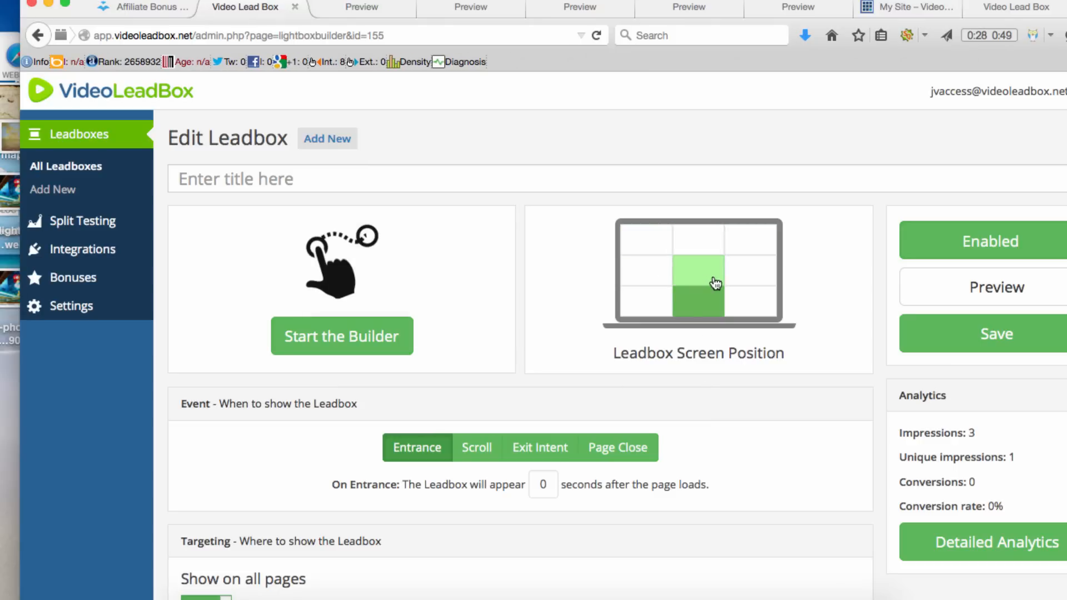
{"action": "scroll", "scroll_direction": "down", "scroll_amount": 3}
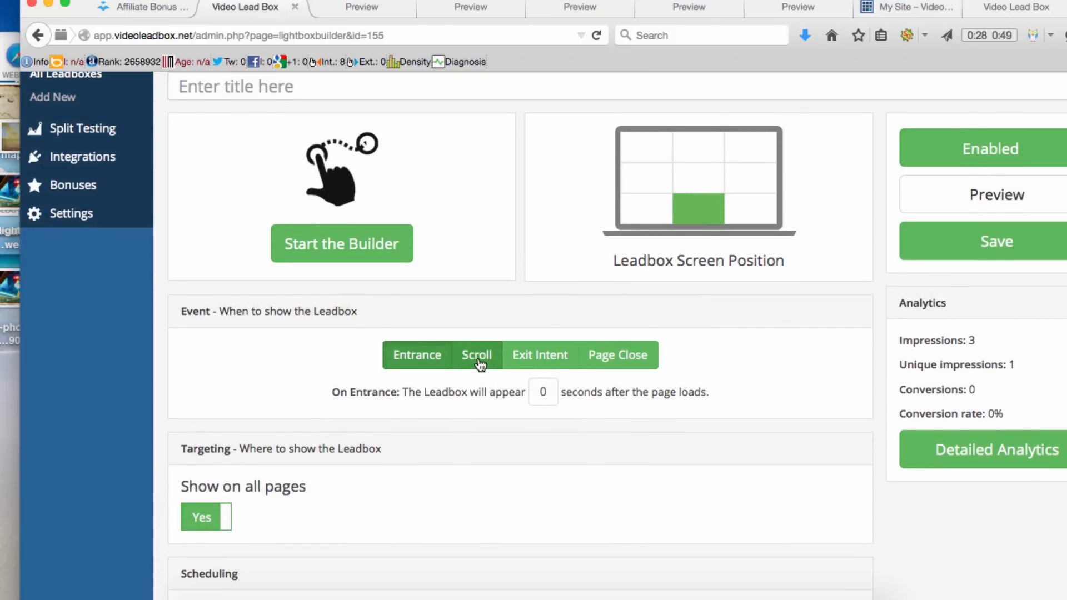
{"action": "left_click", "coordinate": [417, 355]}
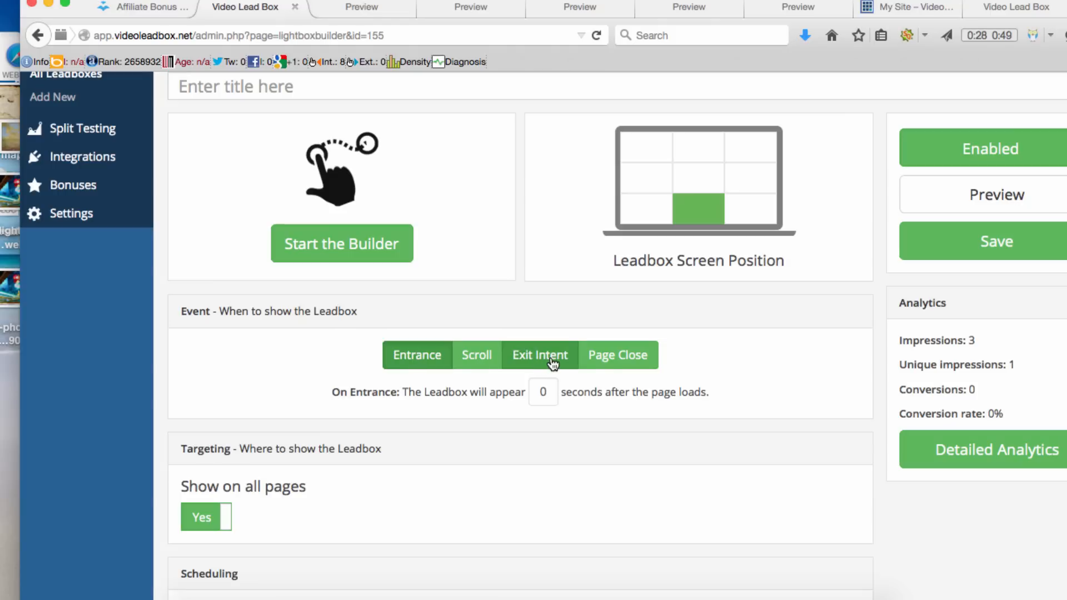
{"action": "mouse_move", "coordinate": [614, 372]}
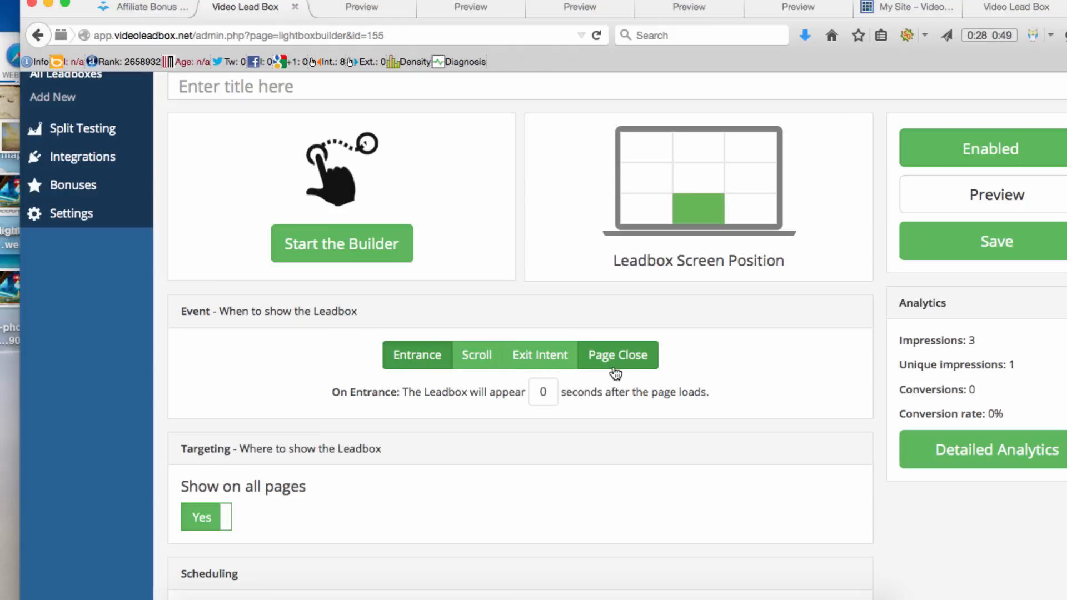
{"action": "scroll", "scroll_direction": "down", "scroll_amount": 3}
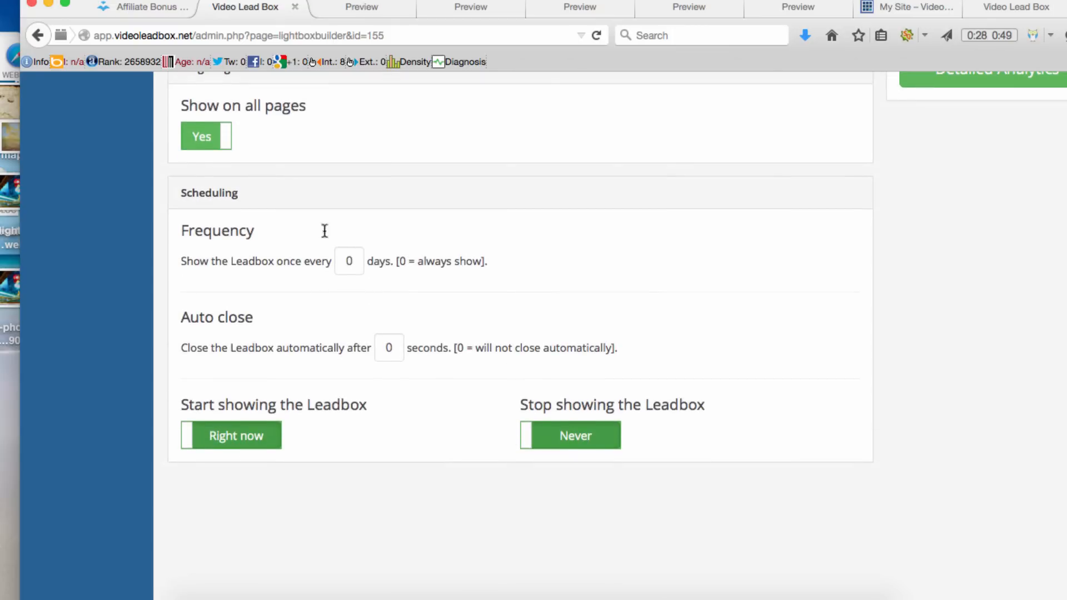
{"action": "scroll", "scroll_direction": "down", "scroll_amount": 3}
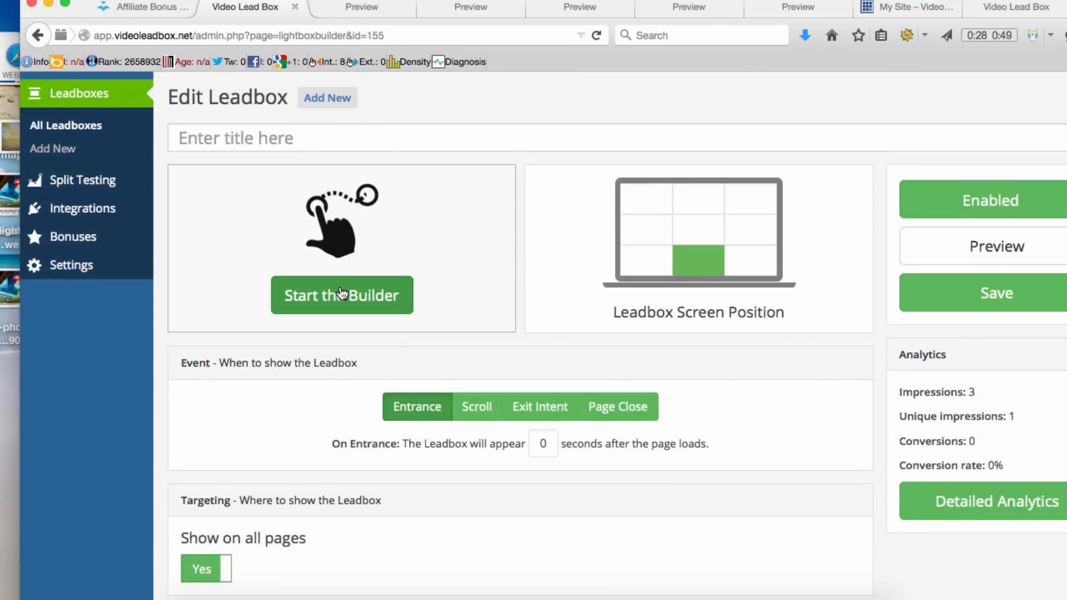
Step: Launch the visual builder with the bakery leadbox design loaded
{"action": "left_click", "coordinate": [341, 295]}
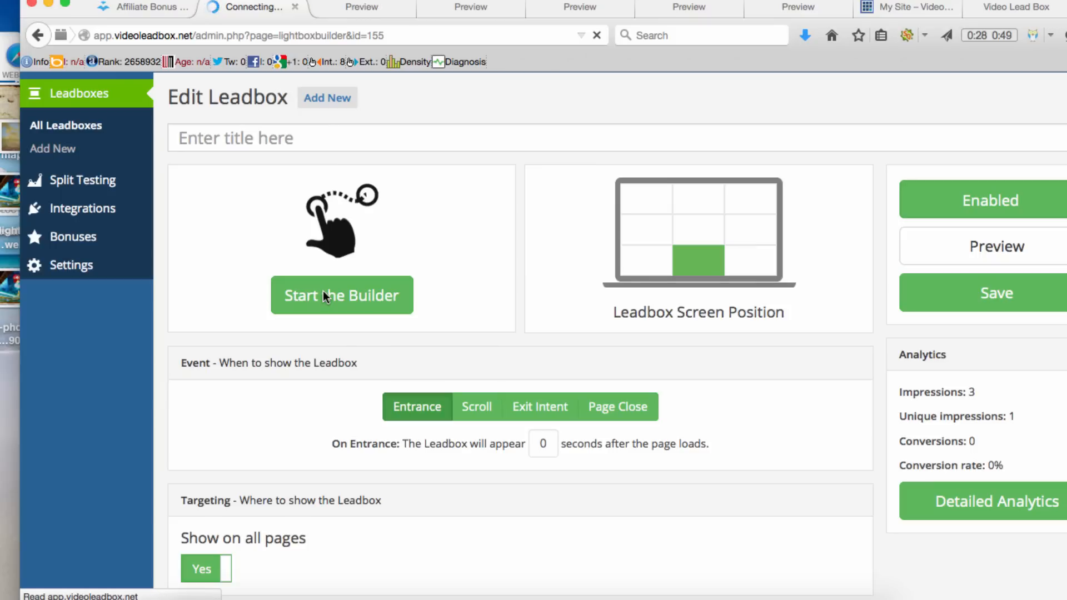
{"action": "left_click", "coordinate": [341, 296]}
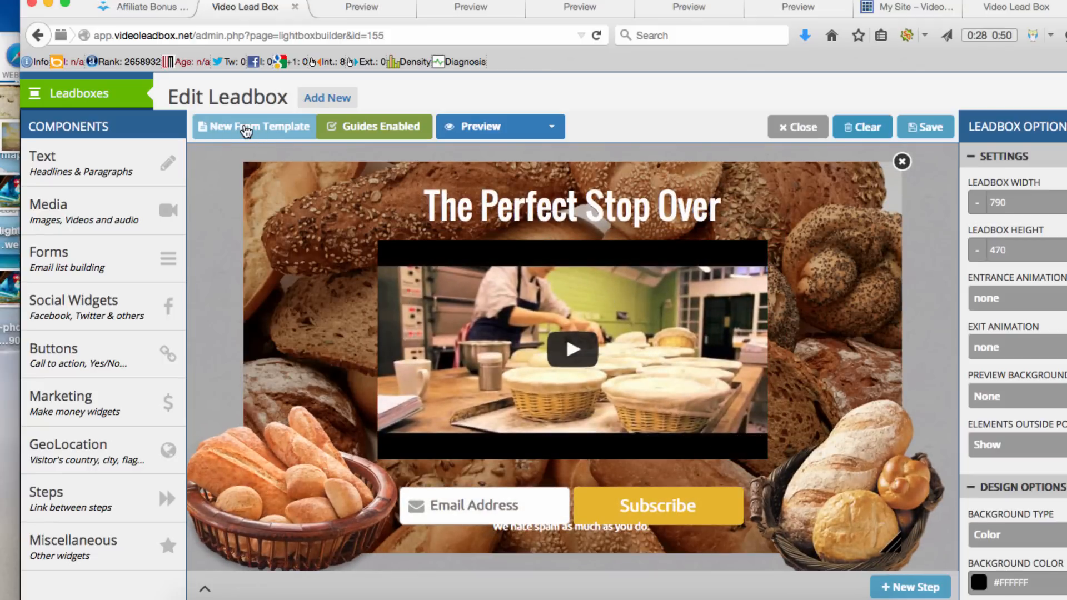
Step: Replace the bakery design with the pizza restaurant template from the Templates gallery (582 by 372)
{"action": "left_click", "coordinate": [259, 127]}
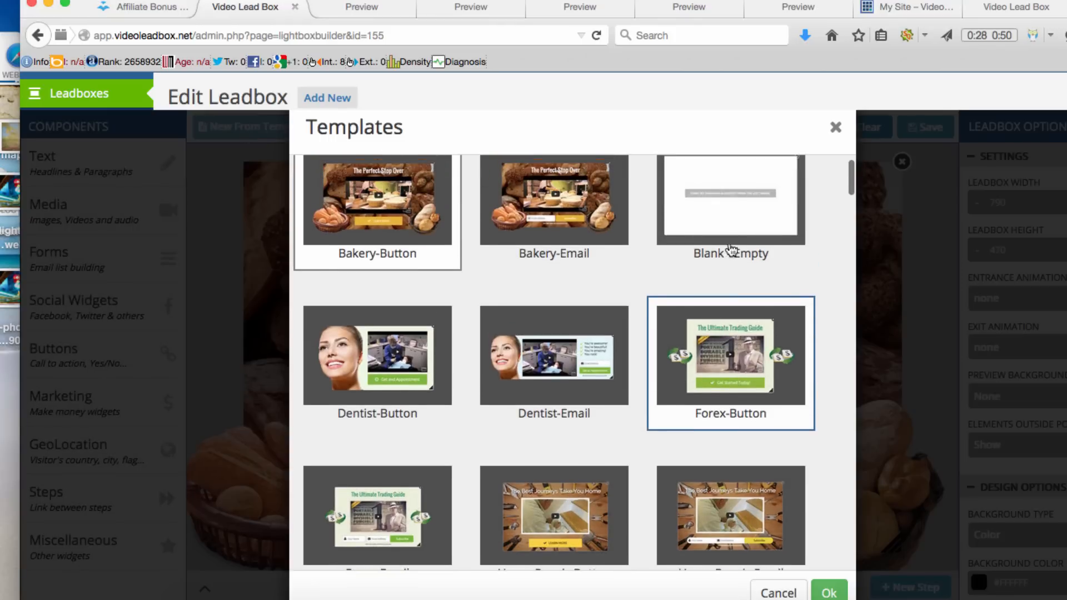
{"action": "mouse_move", "coordinate": [632, 394]}
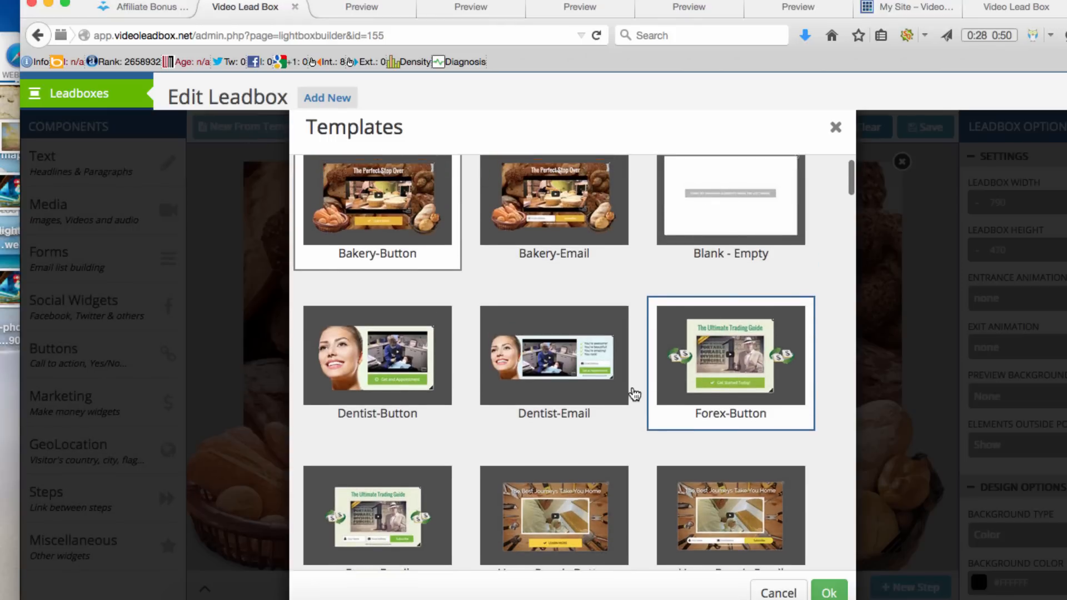
{"action": "scroll", "scroll_direction": "down", "scroll_amount": 3}
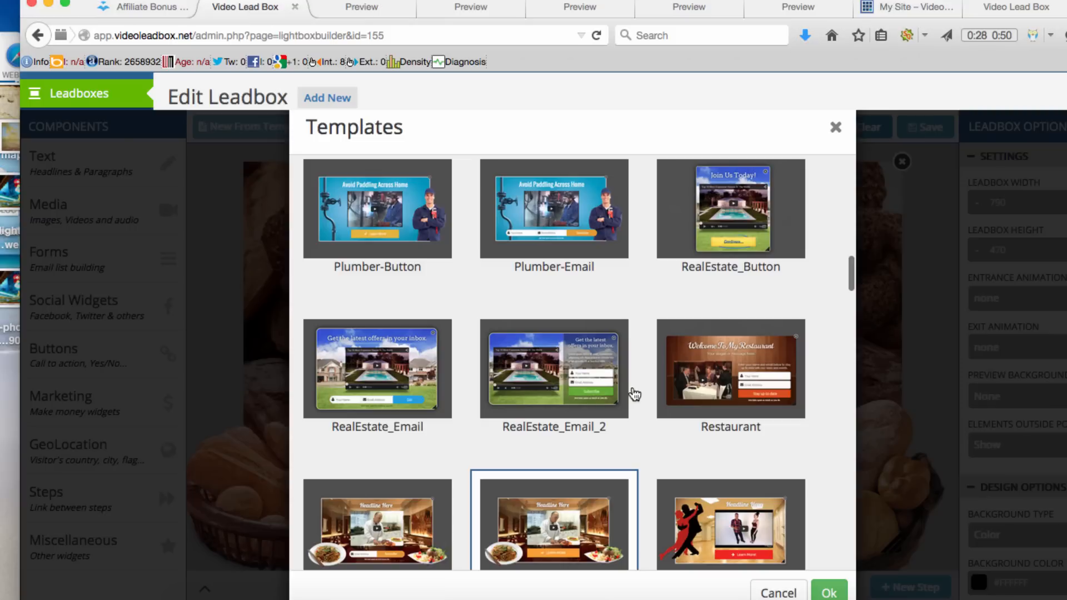
{"action": "mouse_move", "coordinate": [729, 243]}
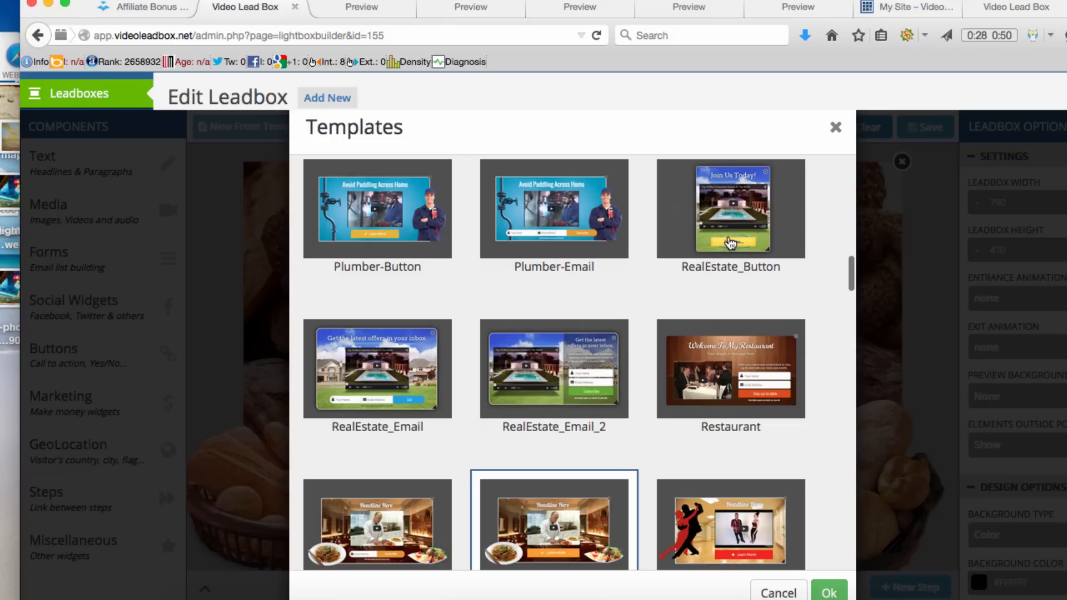
{"action": "left_click", "coordinate": [828, 592]}
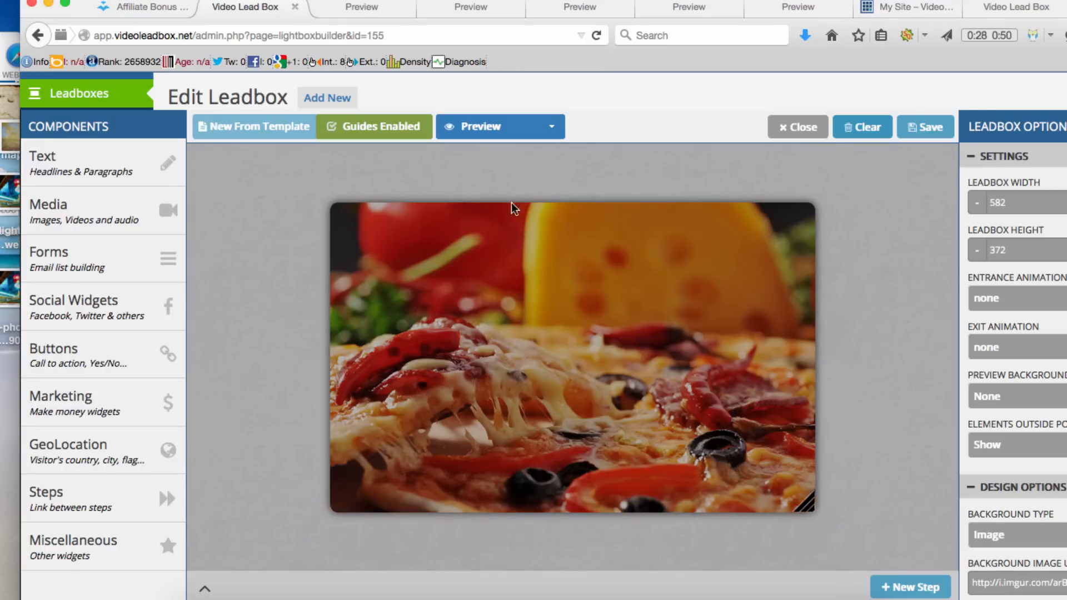
Step: Select the headline and browse the Social Widgets and GeoLocation component categories
{"action": "left_click", "coordinate": [480, 126]}
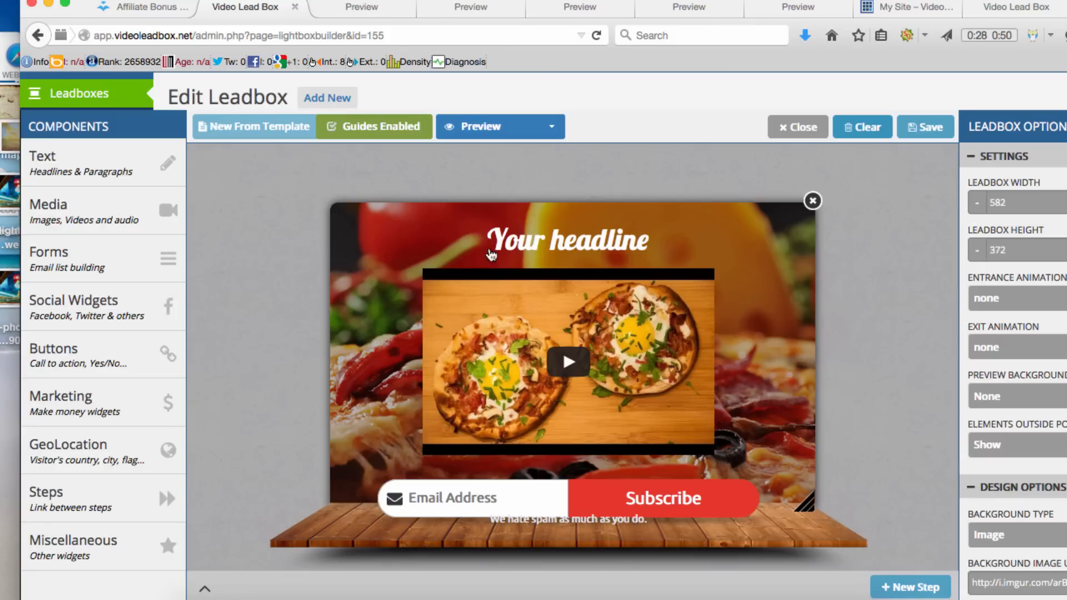
{"action": "left_click", "coordinate": [565, 242]}
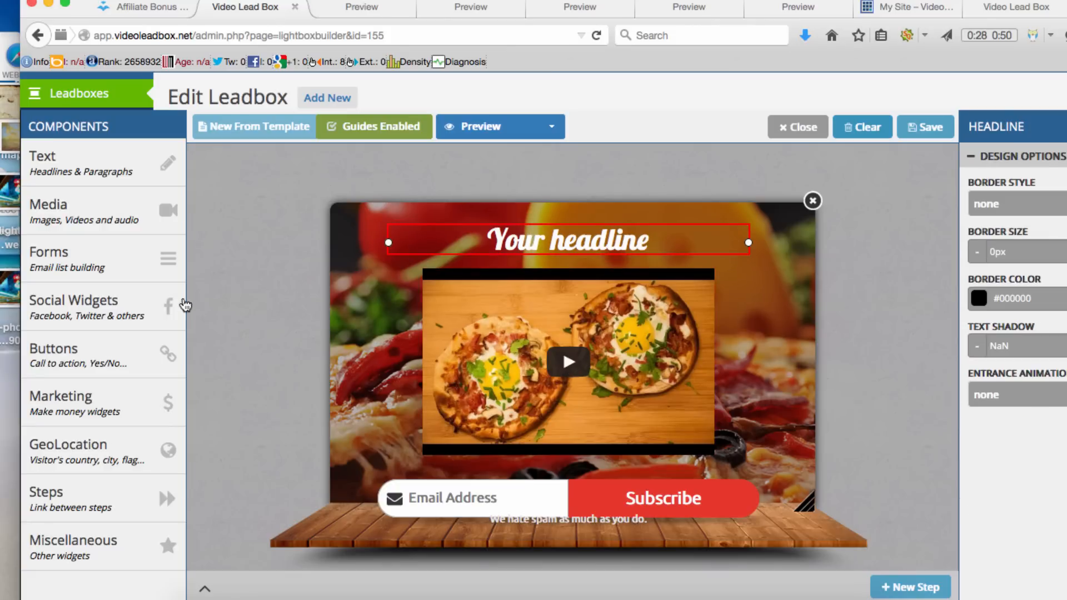
{"action": "left_click", "coordinate": [89, 306]}
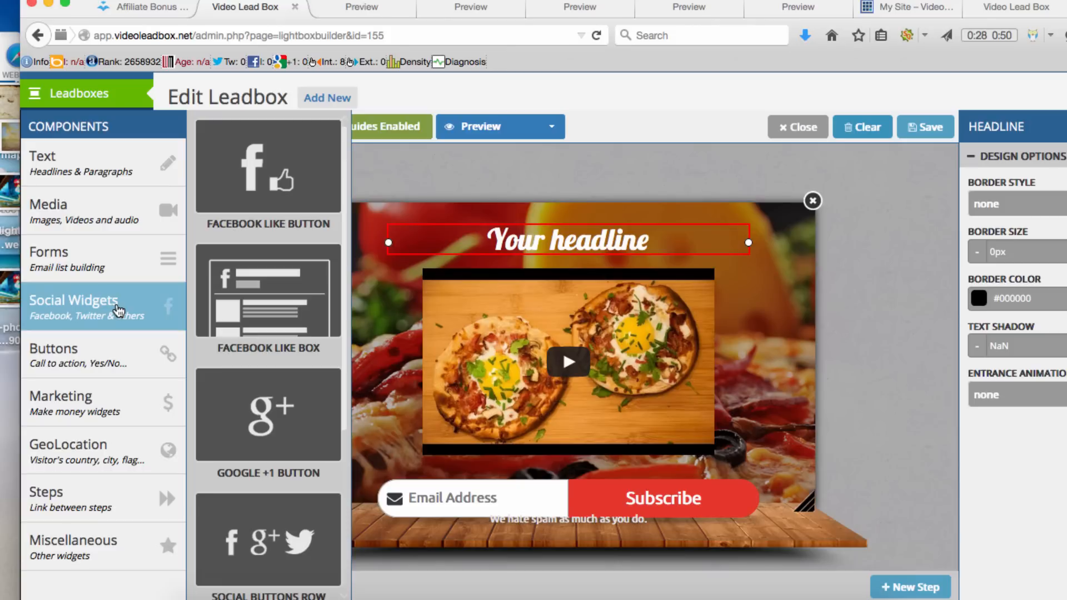
{"action": "mouse_move", "coordinate": [129, 532]}
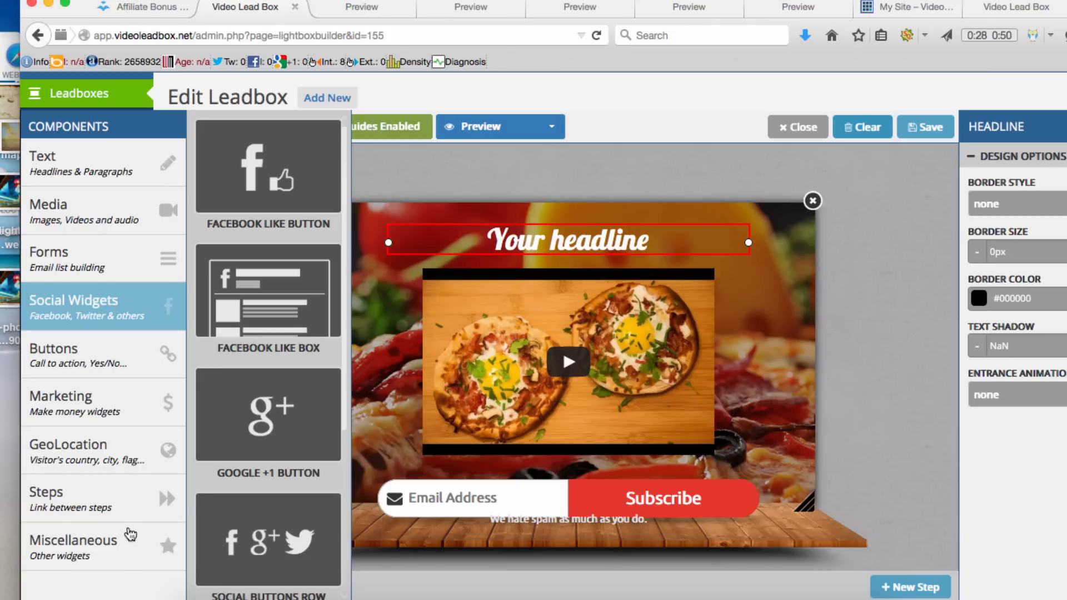
{"action": "mouse_move", "coordinate": [92, 294]}
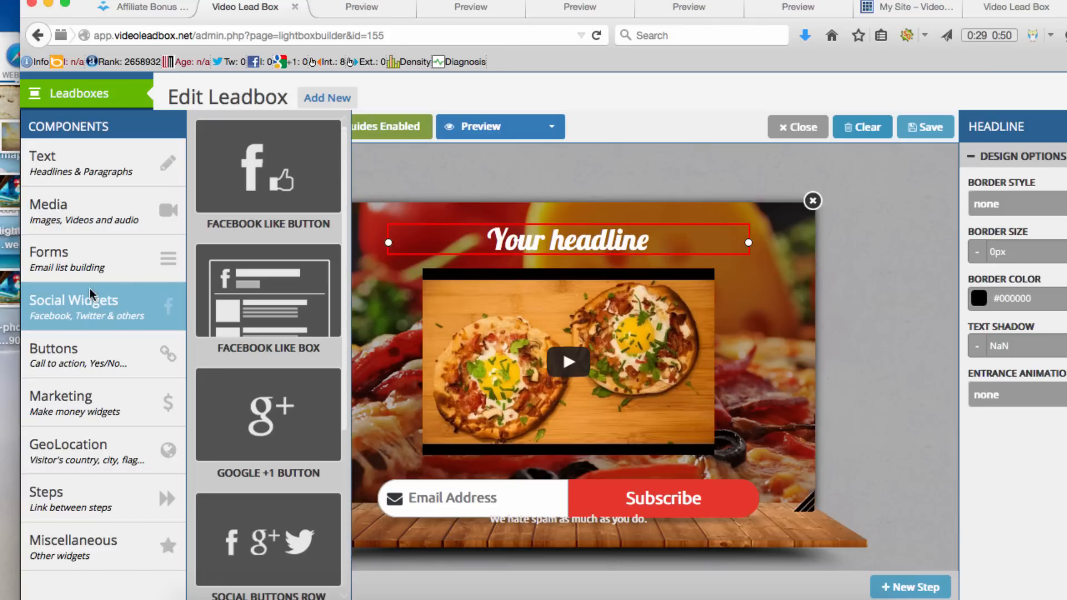
{"action": "mouse_move", "coordinate": [99, 251]}
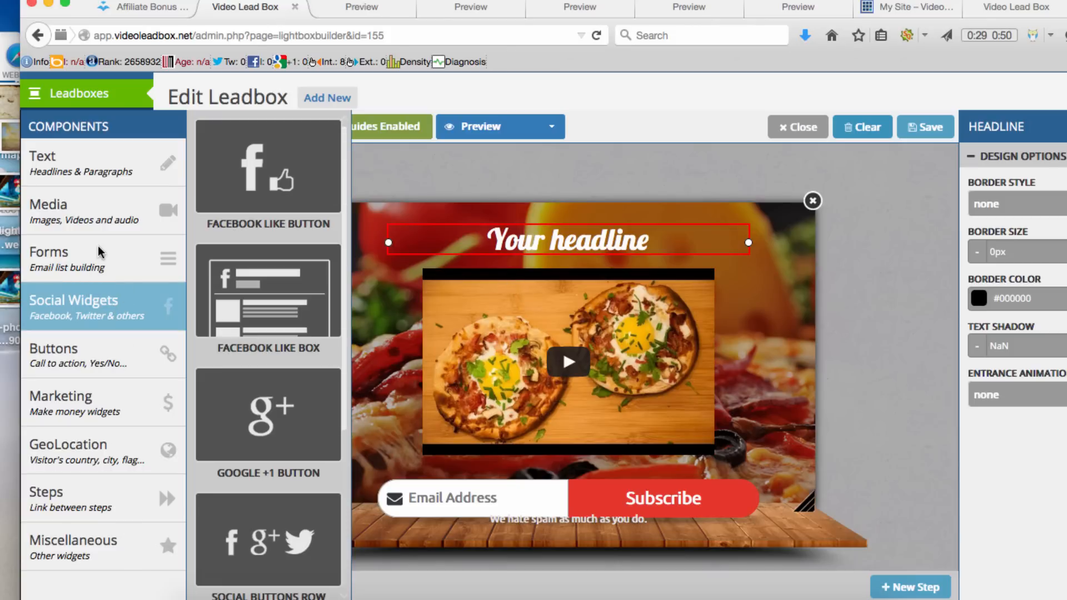
{"action": "left_click", "coordinate": [81, 451]}
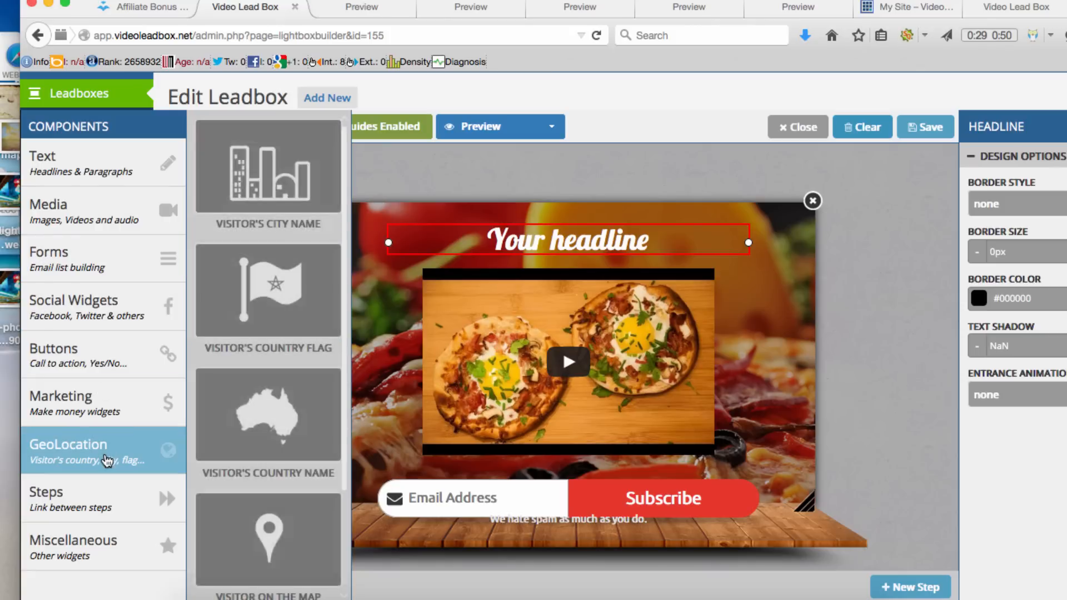
{"action": "mouse_move", "coordinate": [234, 467]}
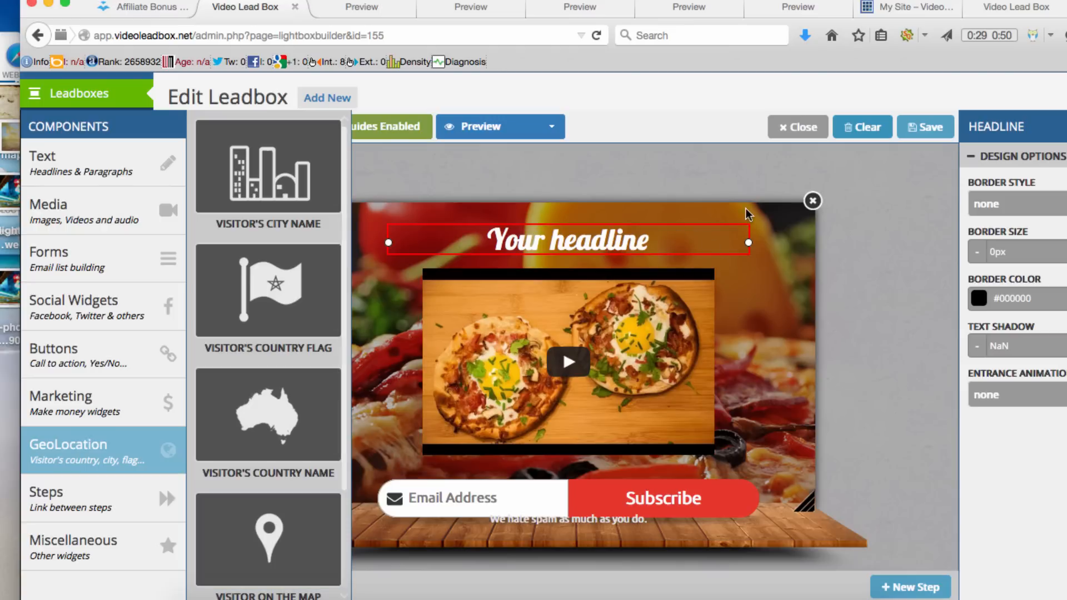
Step: Browse Buttons, Social and Media widgets, then deselect the headline to reach Leadbox Options
{"action": "left_click", "coordinate": [75, 354]}
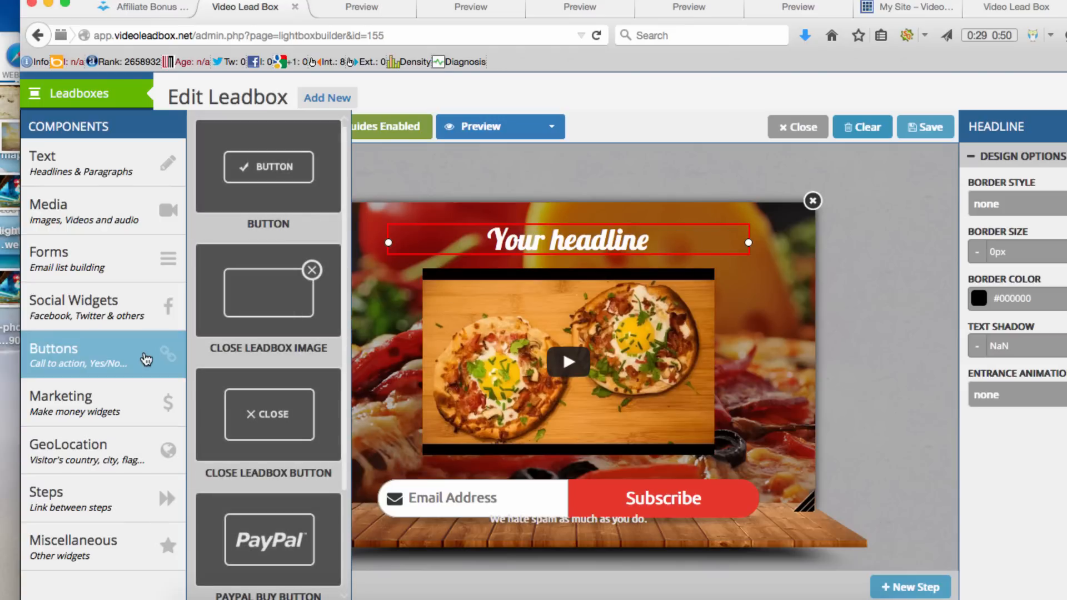
{"action": "left_click", "coordinate": [73, 307]}
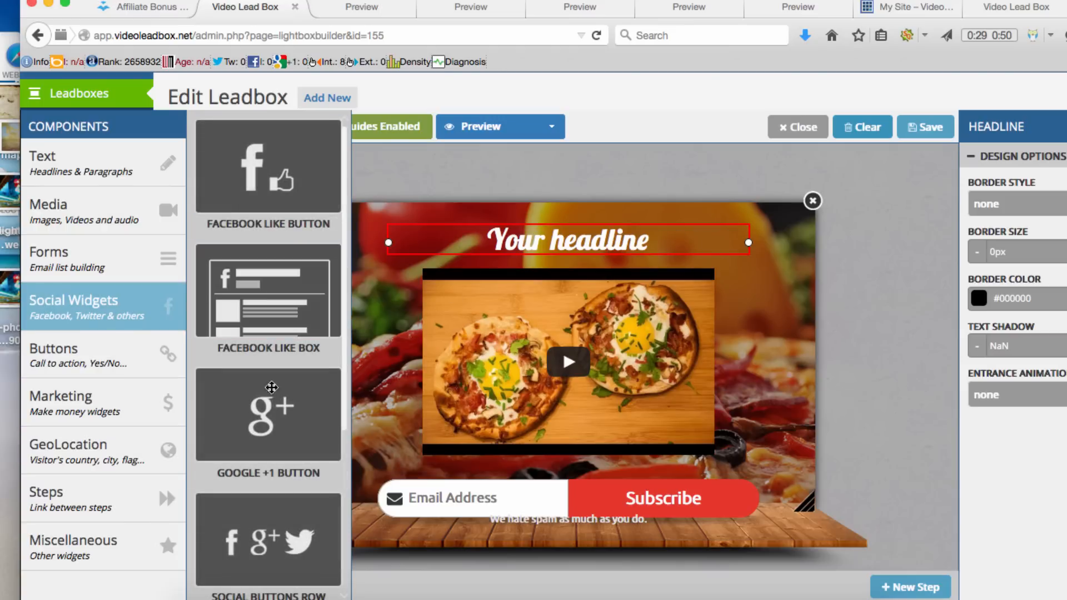
{"action": "left_click", "coordinate": [77, 211]}
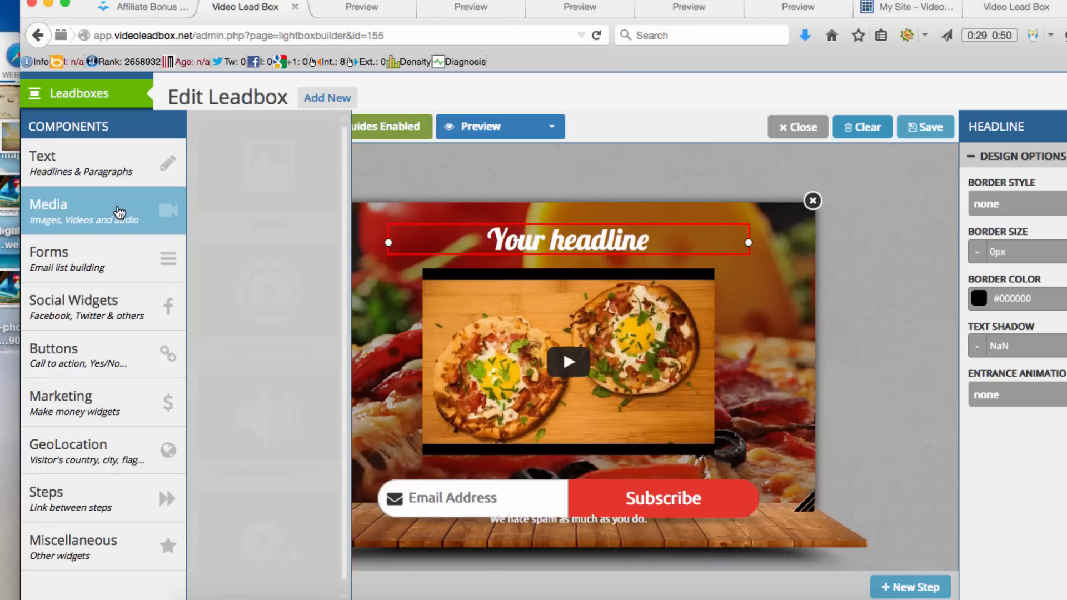
{"action": "left_click", "coordinate": [102, 210]}
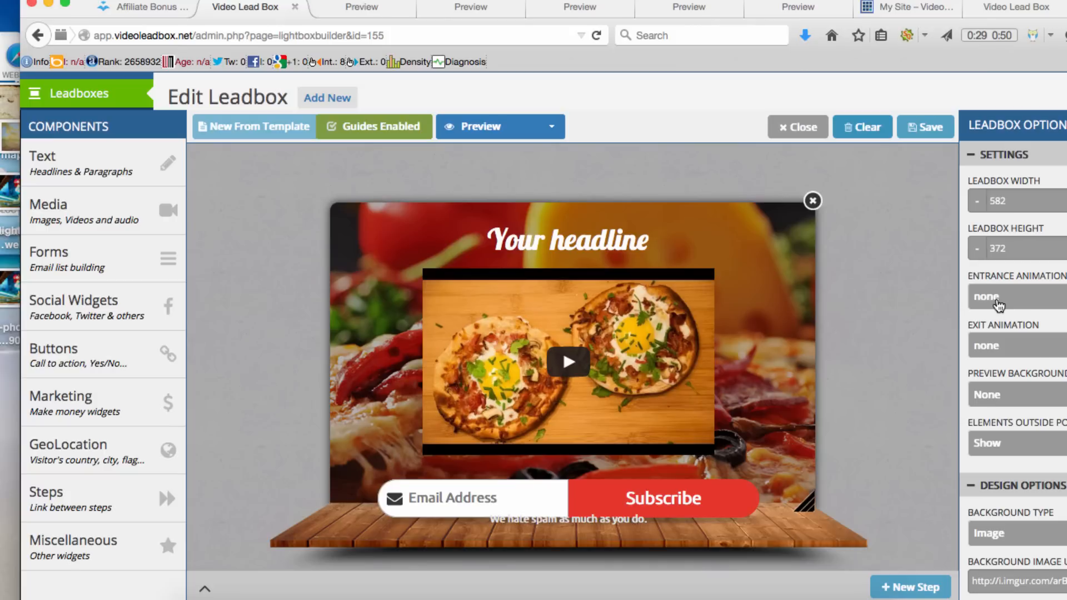
Step: Set the leadbox's Entrance Animation to bounce
{"action": "left_click", "coordinate": [1014, 296]}
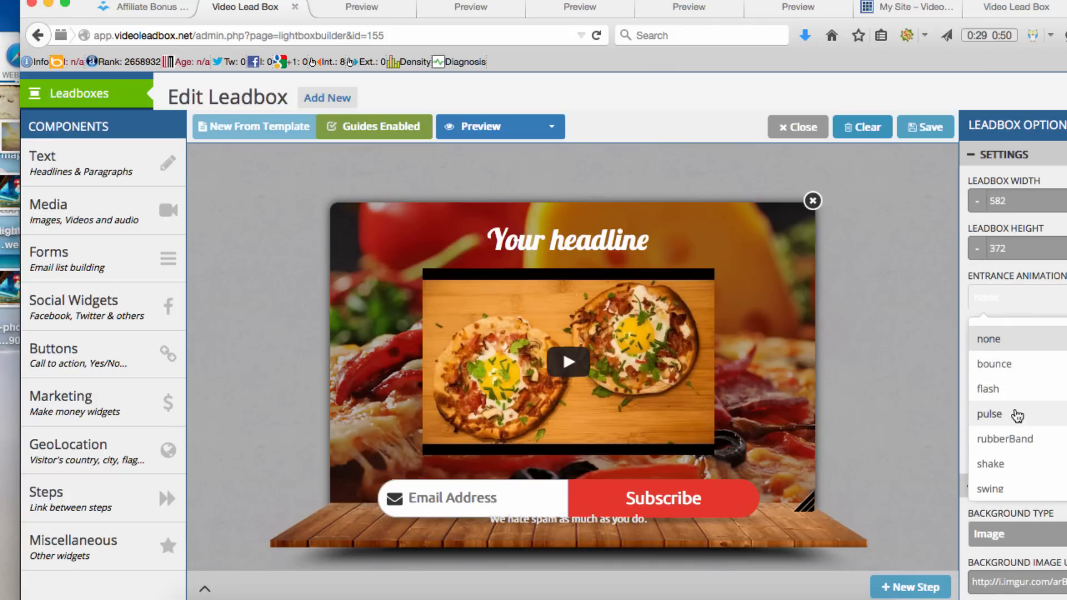
{"action": "left_click", "coordinate": [992, 363]}
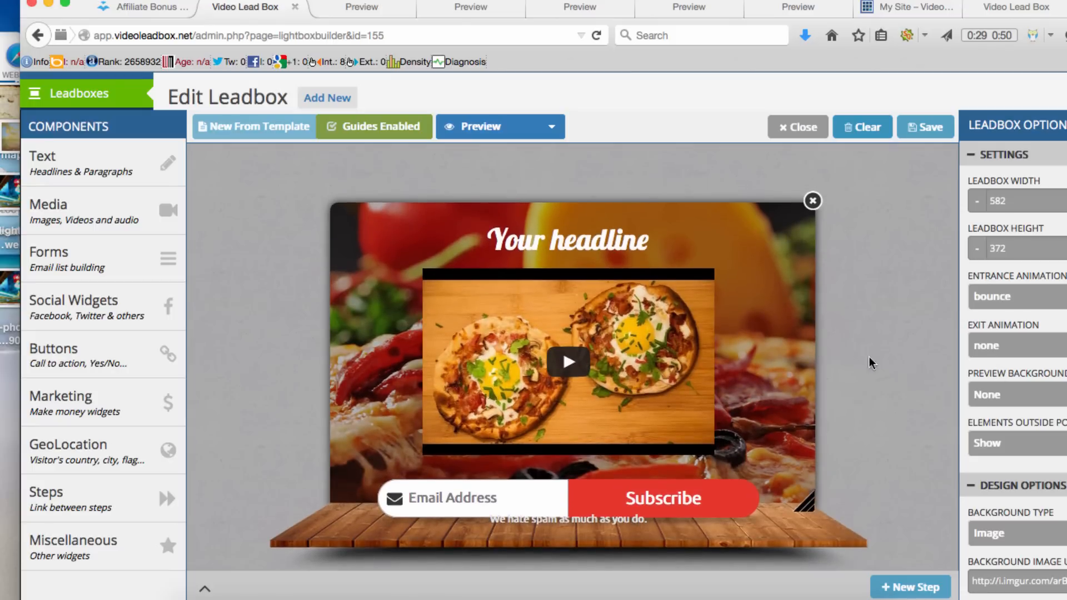
{"action": "left_click", "coordinate": [1013, 295]}
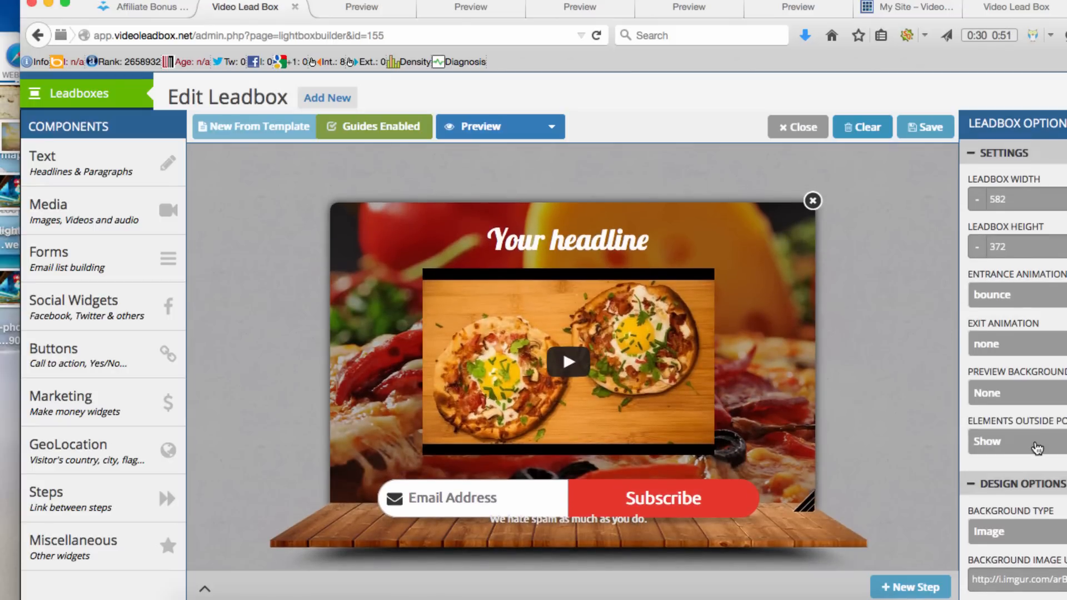
{"action": "scroll", "scroll_direction": "down", "scroll_amount": 3}
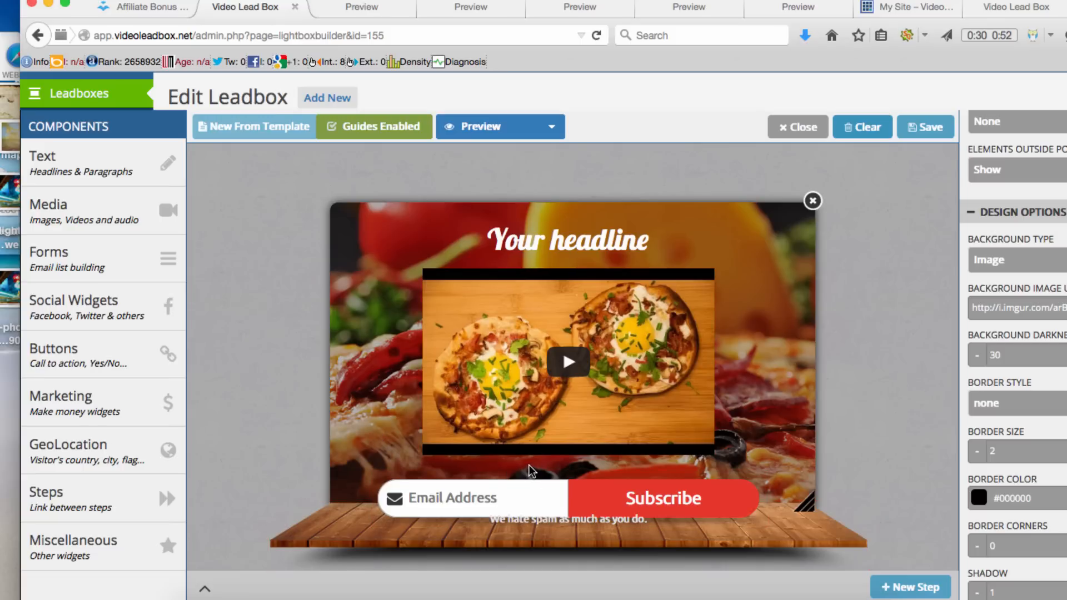
{"action": "mouse_move", "coordinate": [612, 473]}
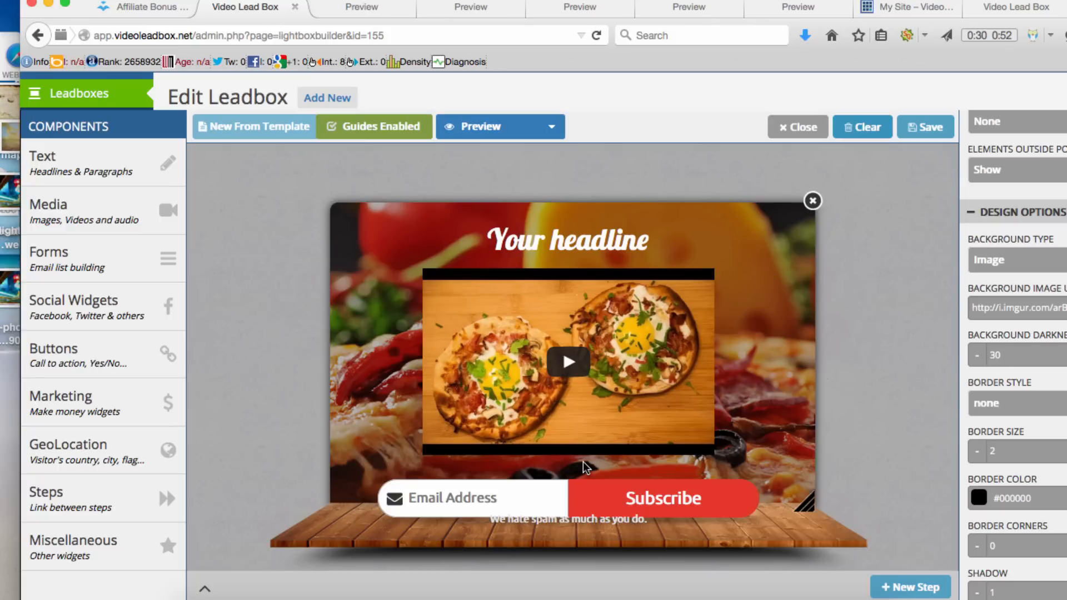
{"action": "mouse_move", "coordinate": [604, 452]}
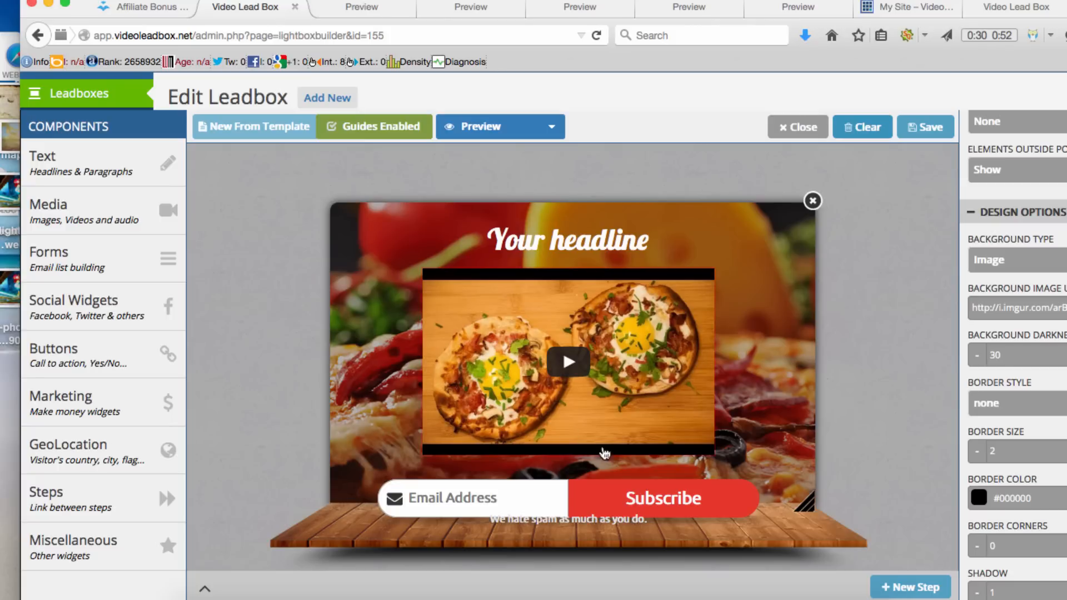
{"action": "mouse_move", "coordinate": [557, 401]}
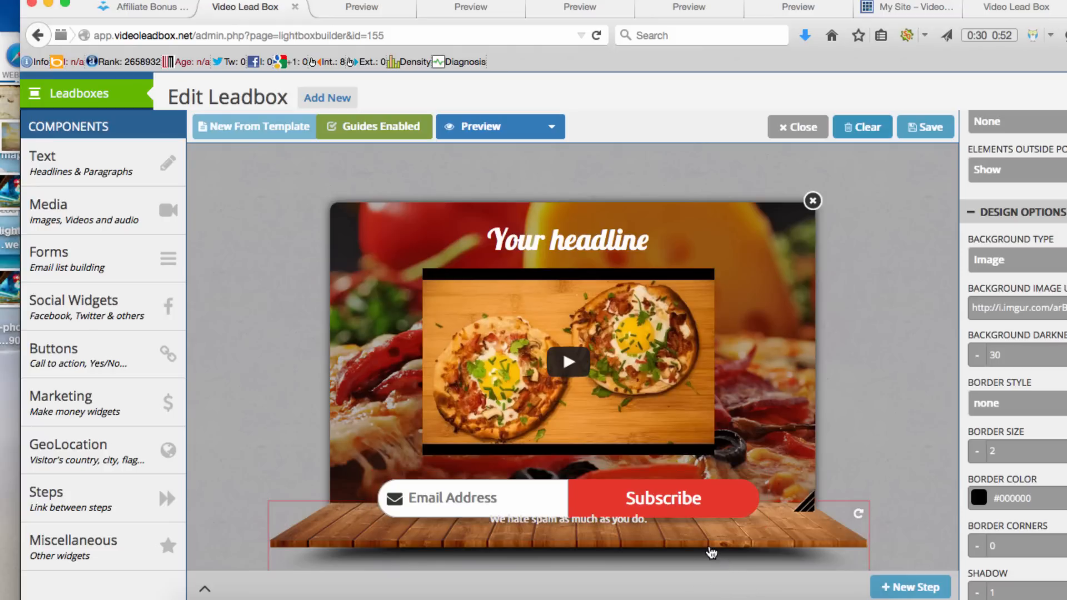
{"action": "mouse_move", "coordinate": [674, 514]}
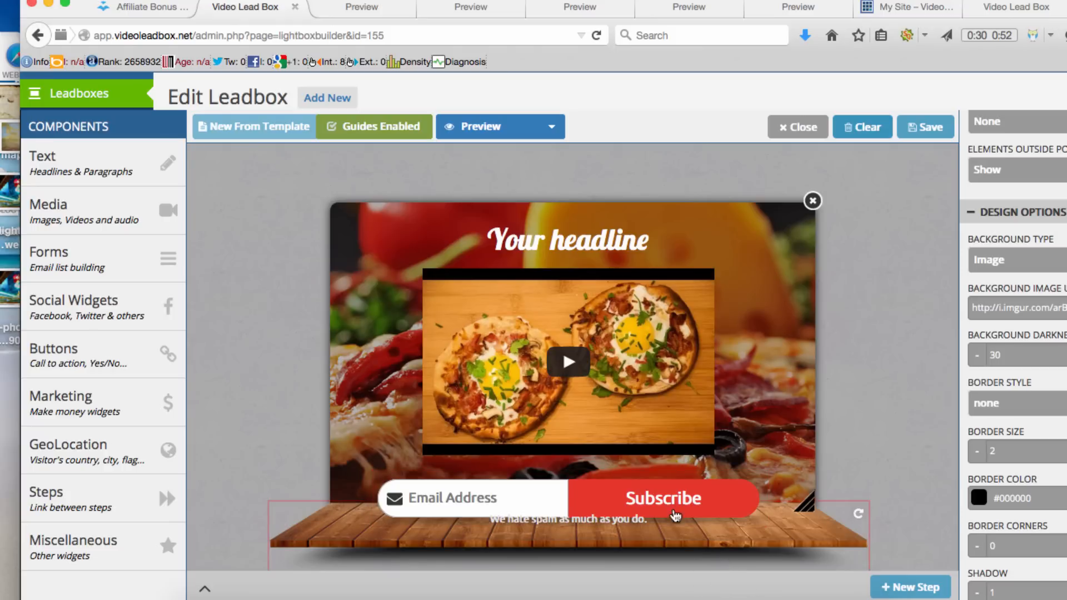
{"action": "mouse_move", "coordinate": [648, 455]}
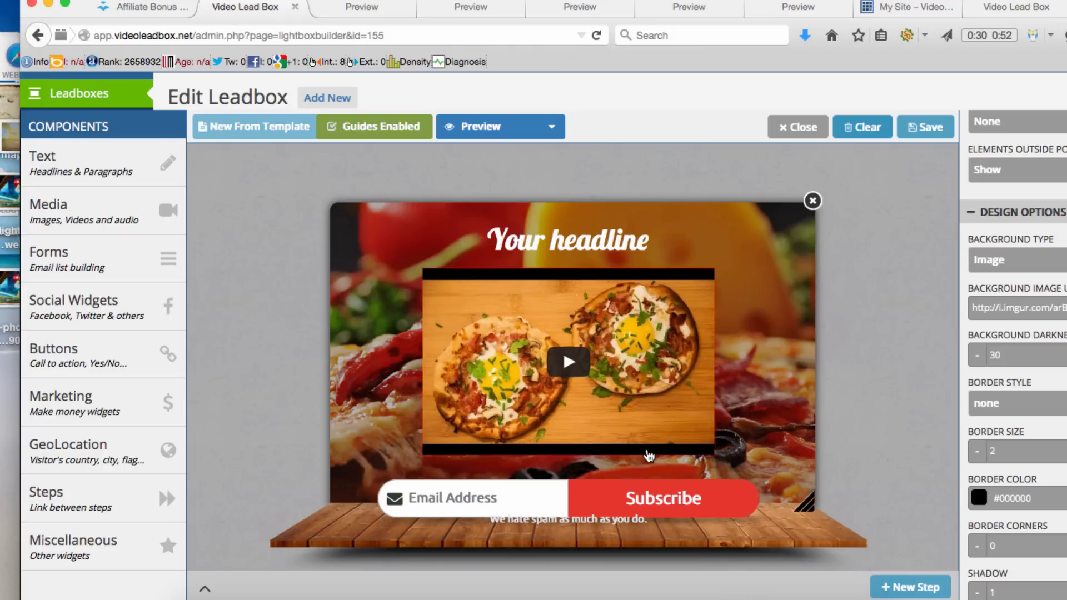
{"action": "mouse_move", "coordinate": [340, 285]}
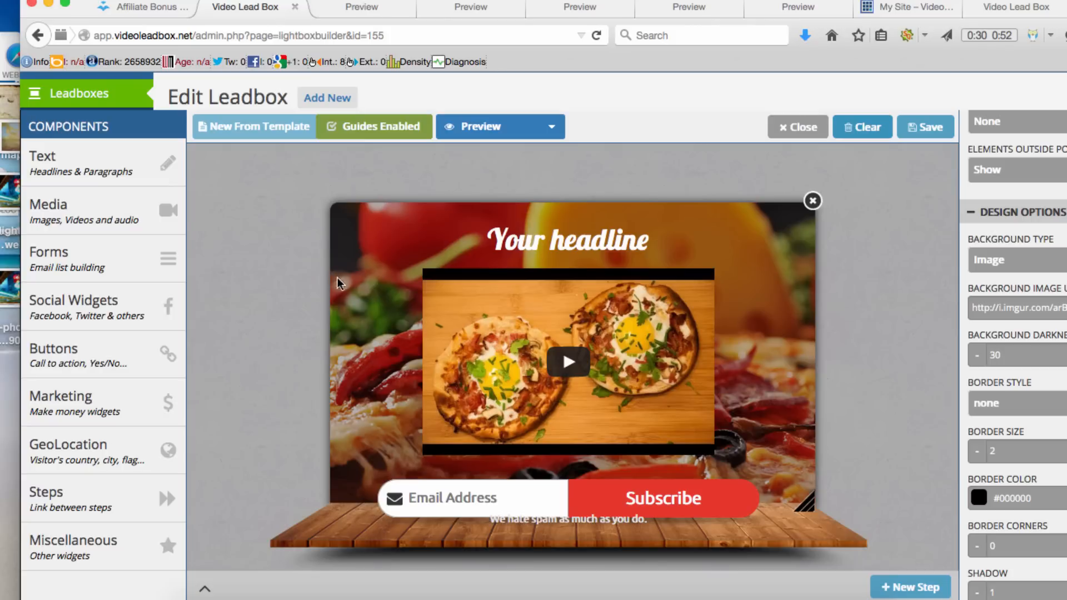
{"action": "mouse_move", "coordinate": [387, 317]}
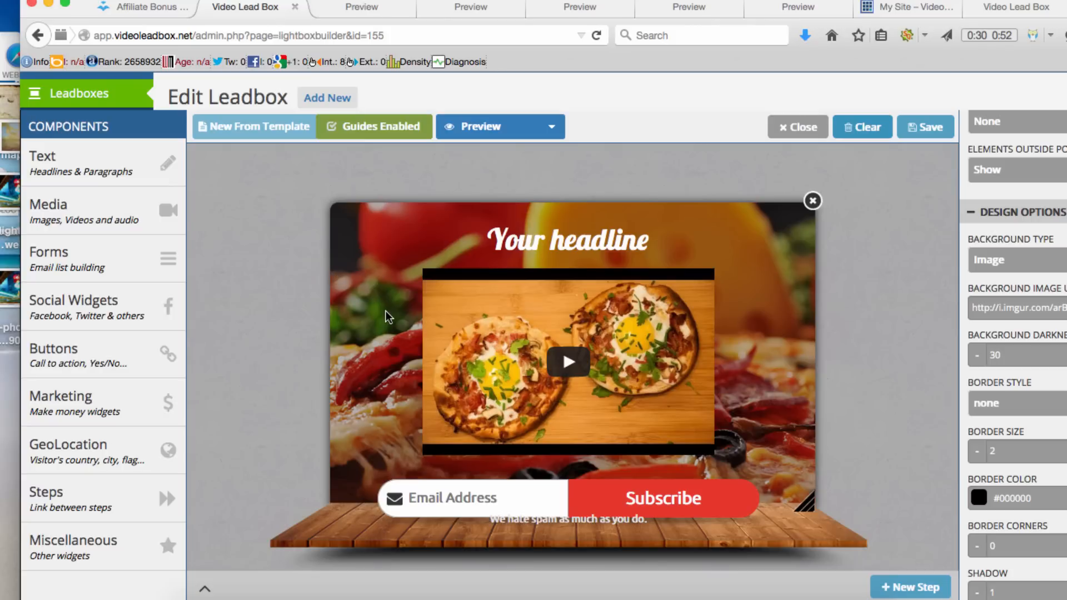